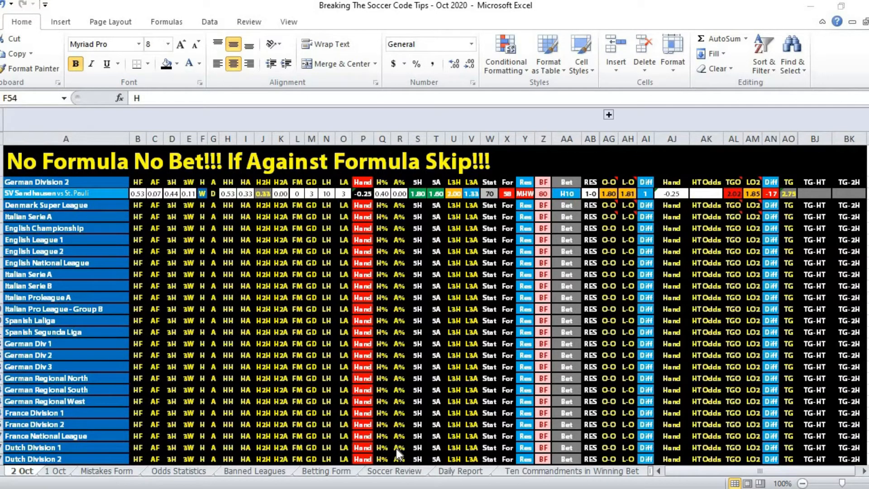
pyautogui.moveTo(514, 474)
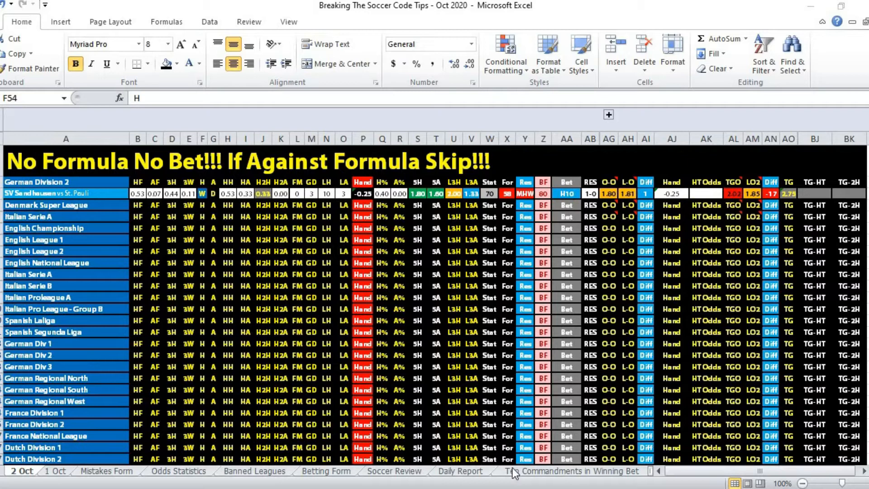
pyautogui.moveTo(636, 241)
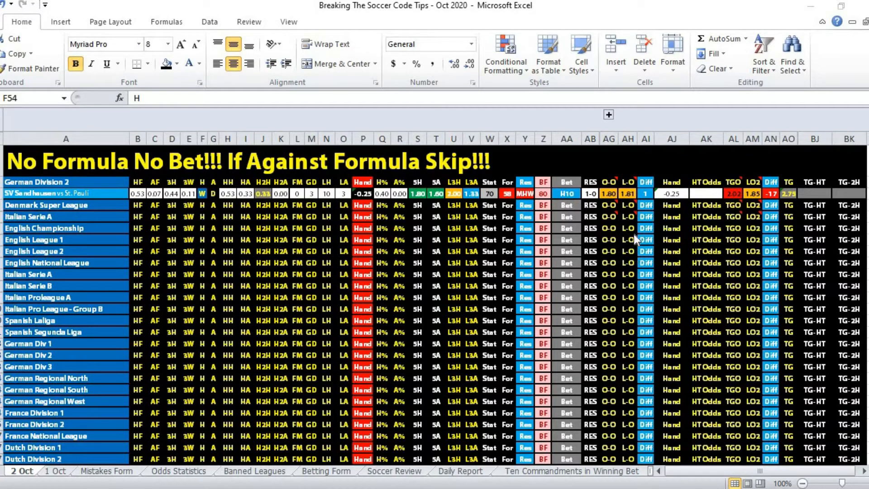
pyautogui.moveTo(657, 230)
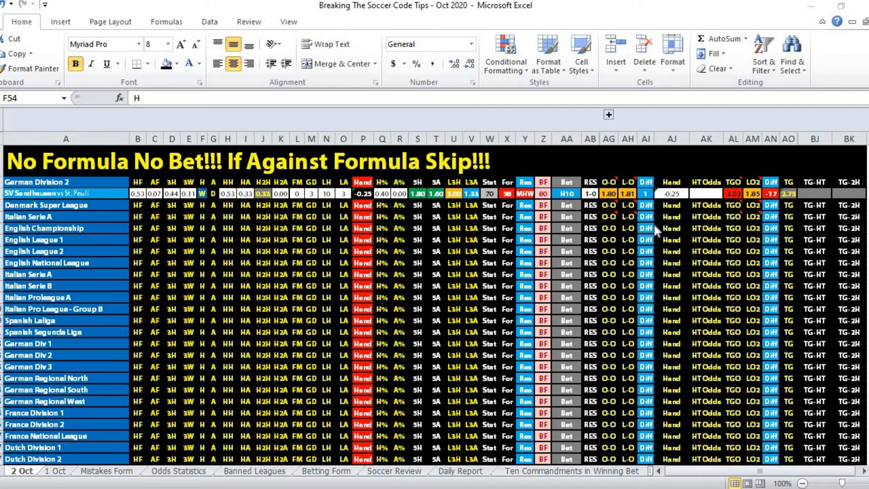
pyautogui.moveTo(459, 209)
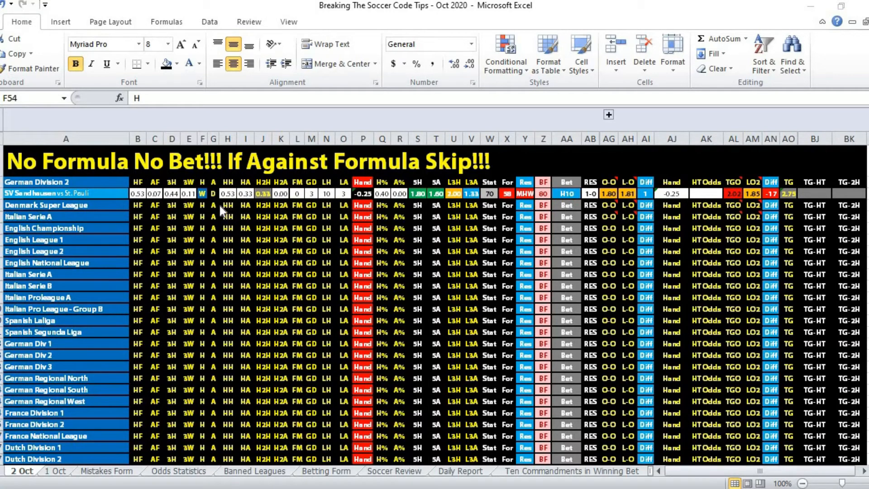
pyautogui.moveTo(575, 213)
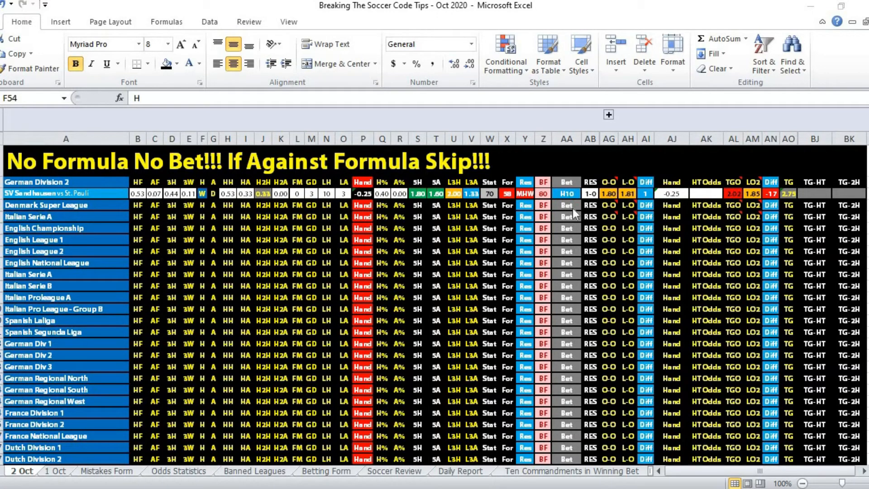
pyautogui.moveTo(561, 212)
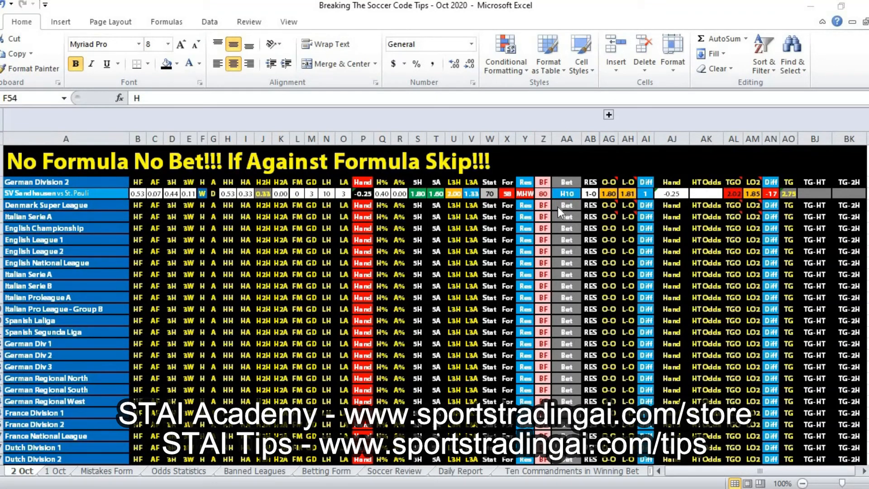
pyautogui.moveTo(632, 282)
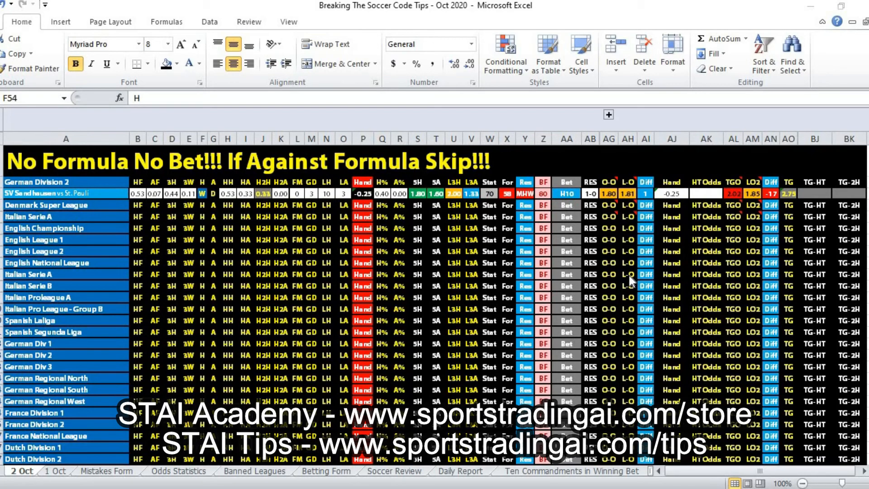
pyautogui.moveTo(631, 280)
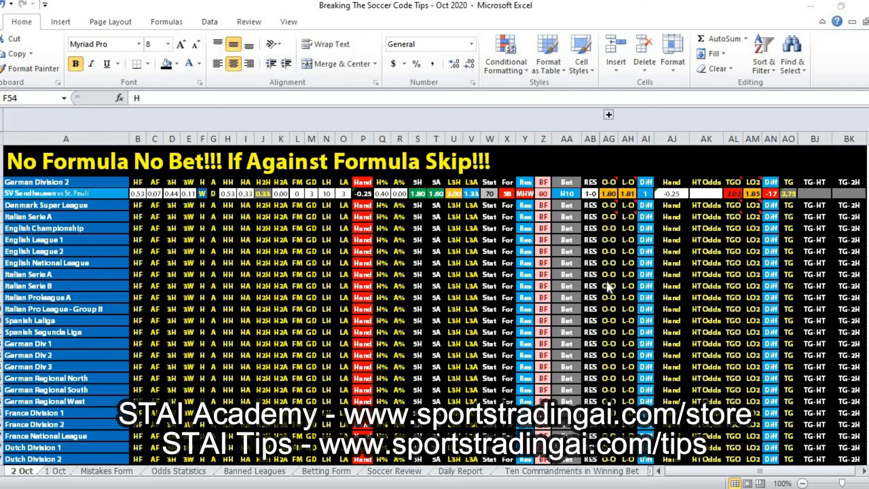